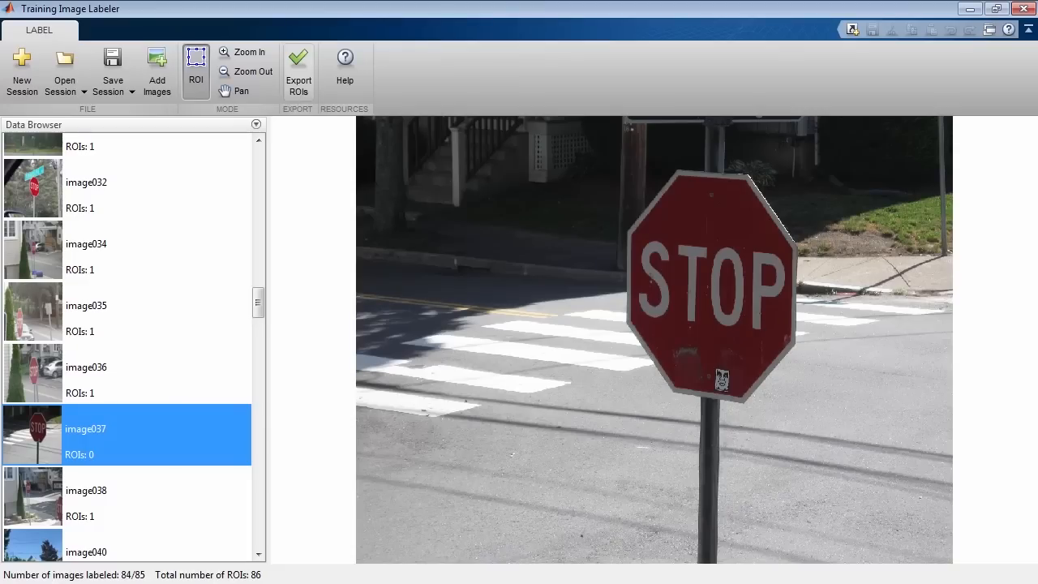
{"action": "mouse_move", "coordinate": [850, 254]}
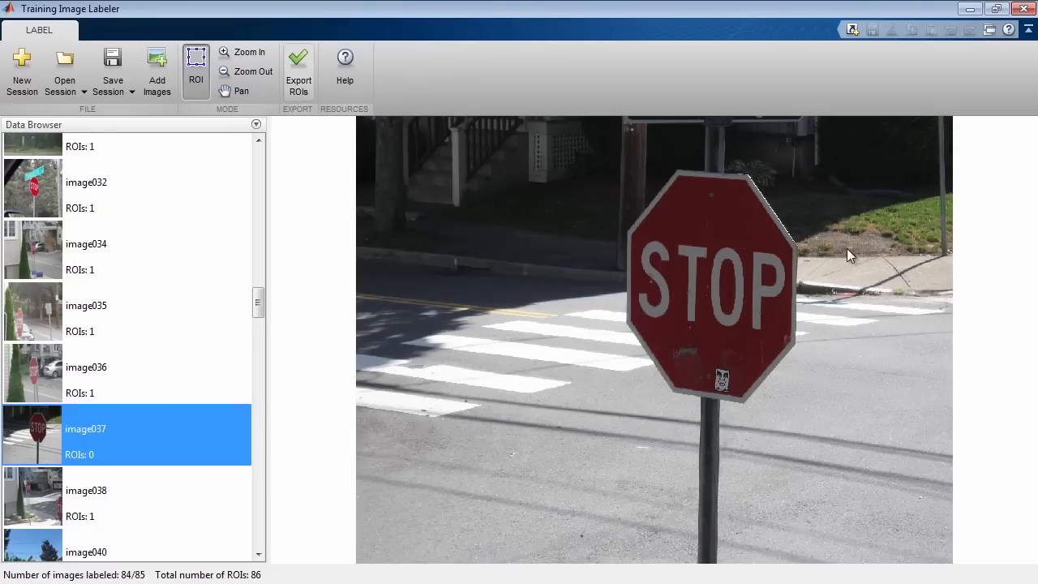
- Draw a bounding box around the stop sign in image037, the last unlabeled image
{"action": "left_click_drag", "start_coordinate": [623, 154], "coordinate": [809, 403]}
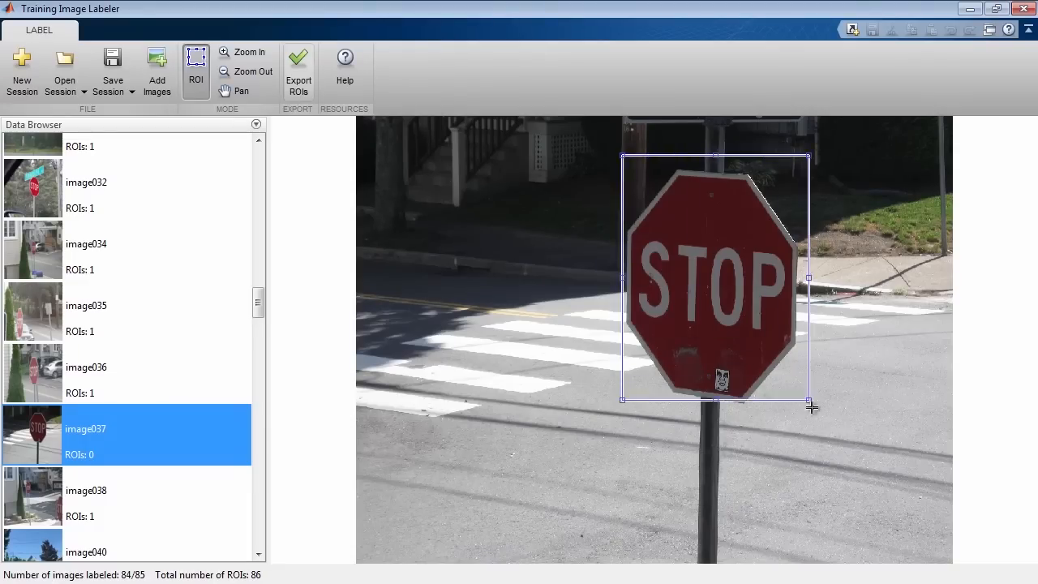